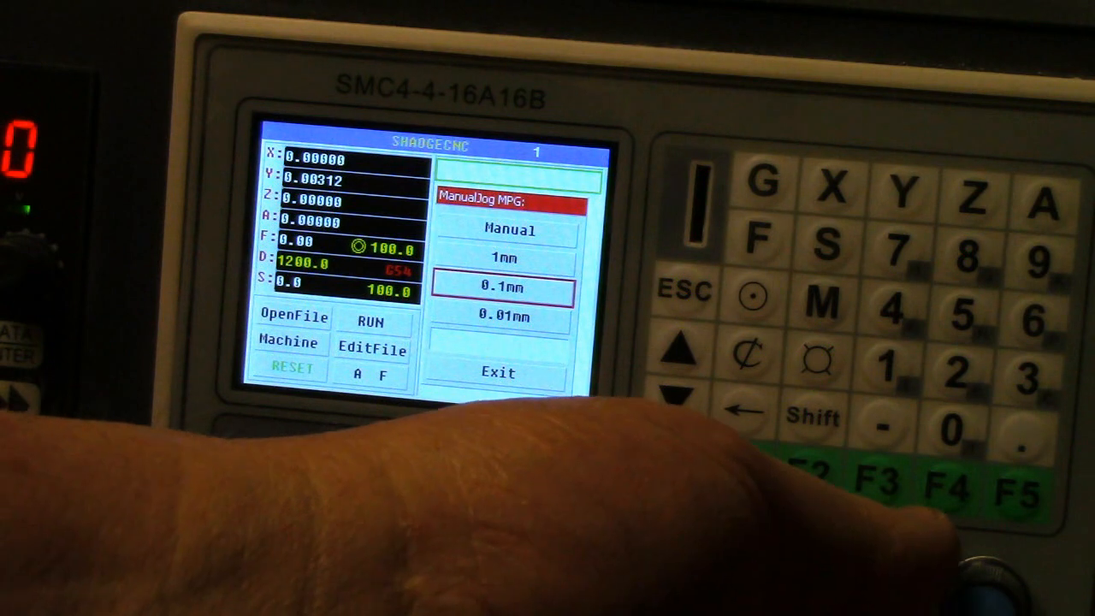
Step: List the TF card's contents with OpenFile, showing the SKULLS, PLATES and CHESS folders
click(500, 317)
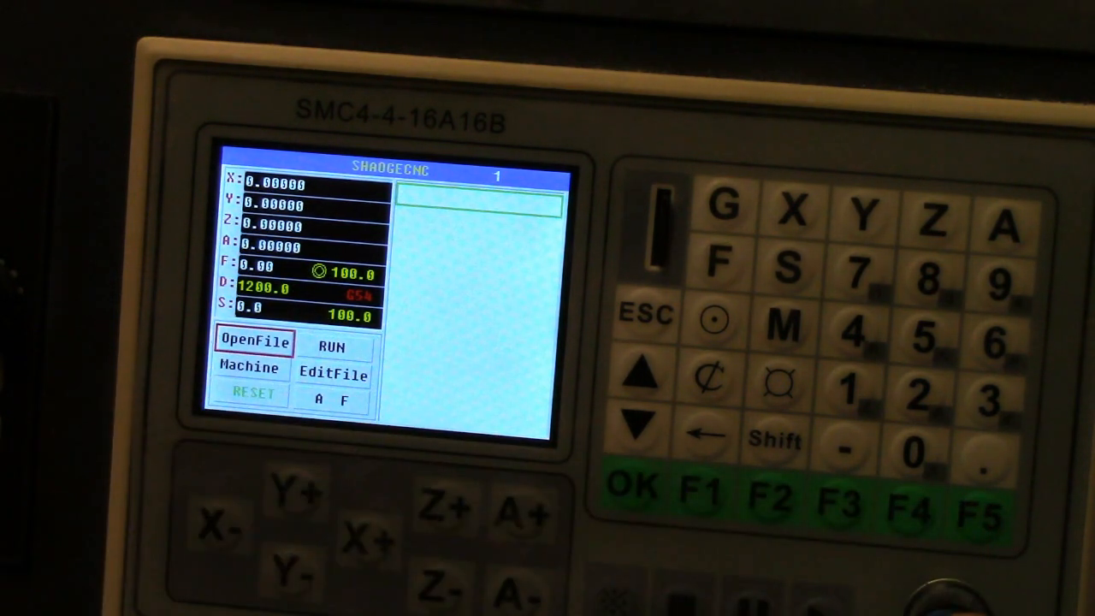
click(256, 340)
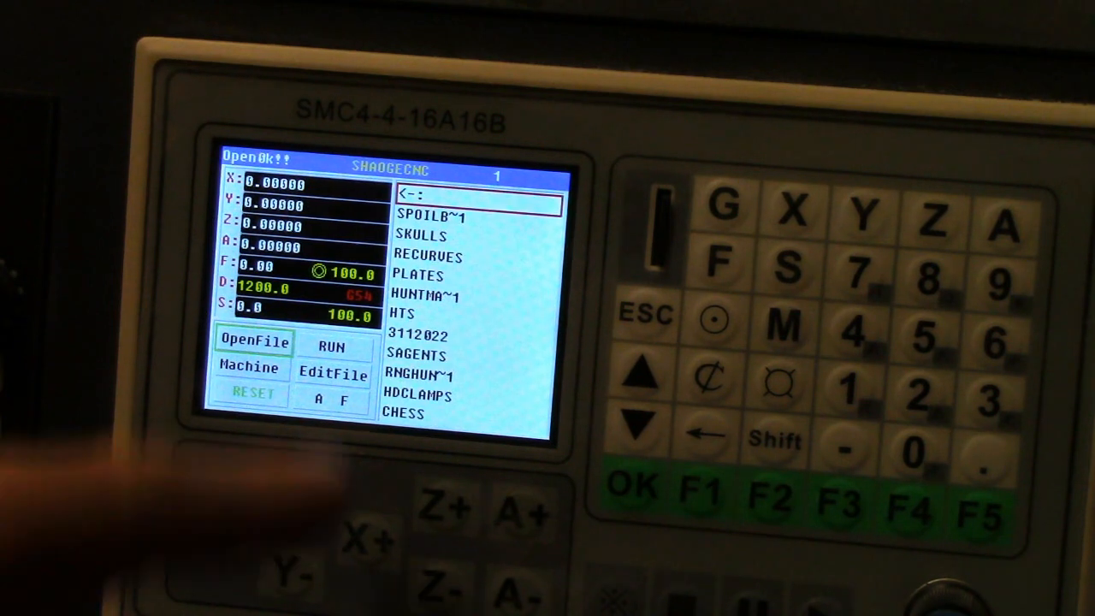